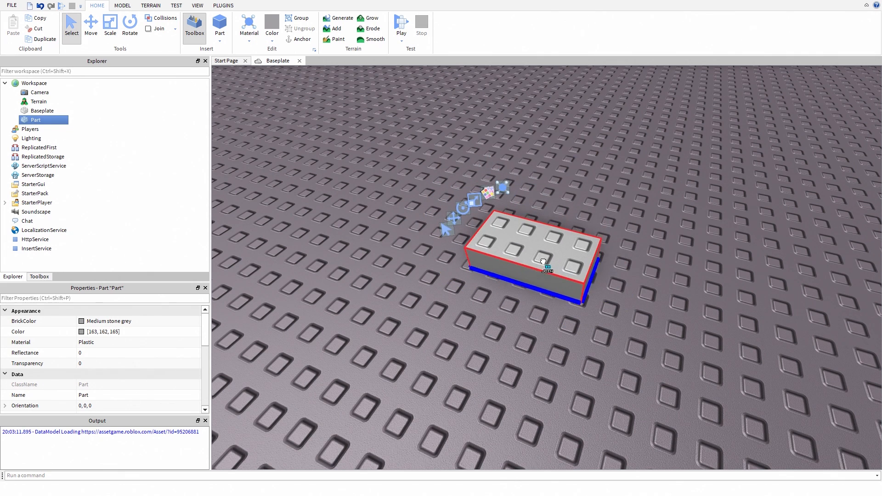
Rotate and resize the part into a wide slab, colour it Sea green, and show the material list
{"action": "left_click", "coordinate": [91, 27]}
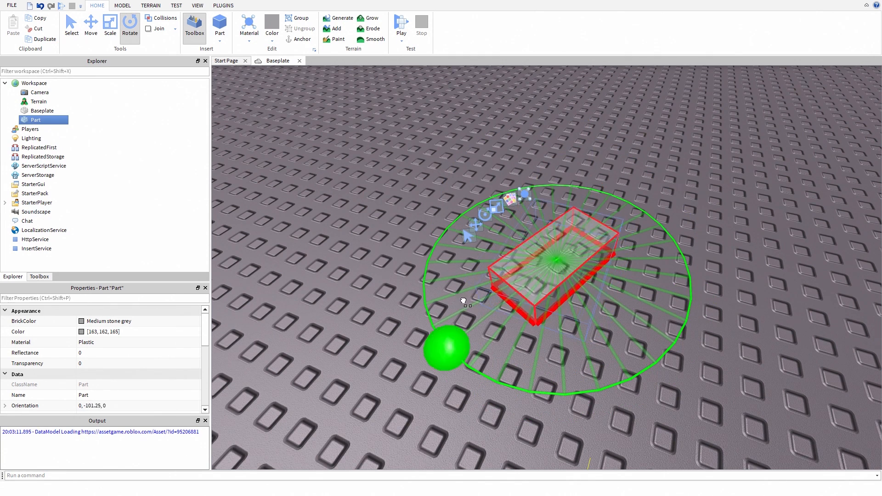
{"action": "left_click", "coordinate": [110, 27]}
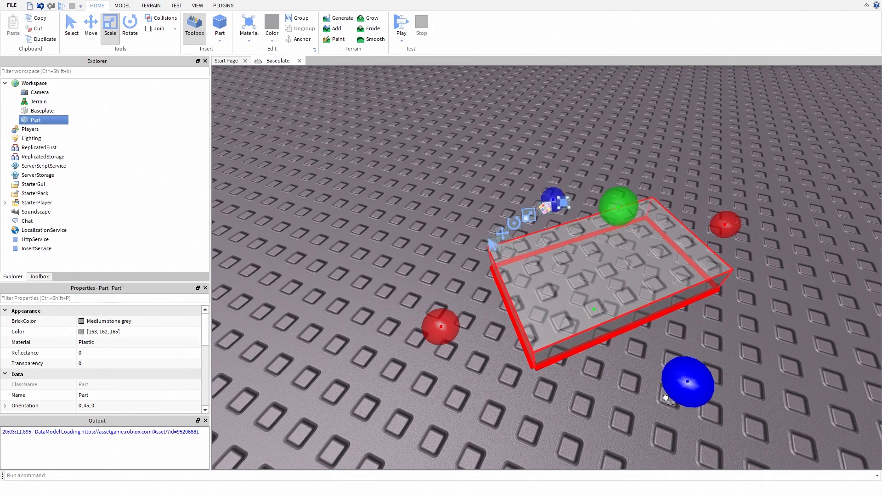
{"action": "left_click", "coordinate": [272, 33]}
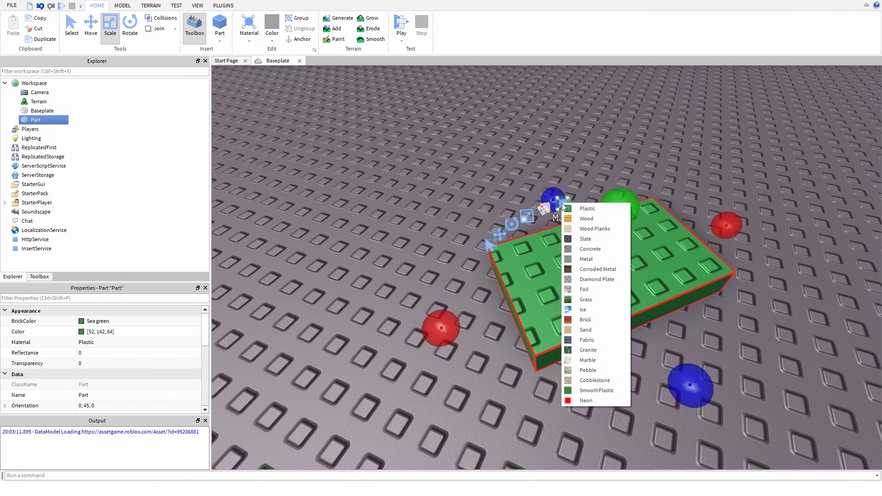
{"action": "left_click", "coordinate": [585, 320]}
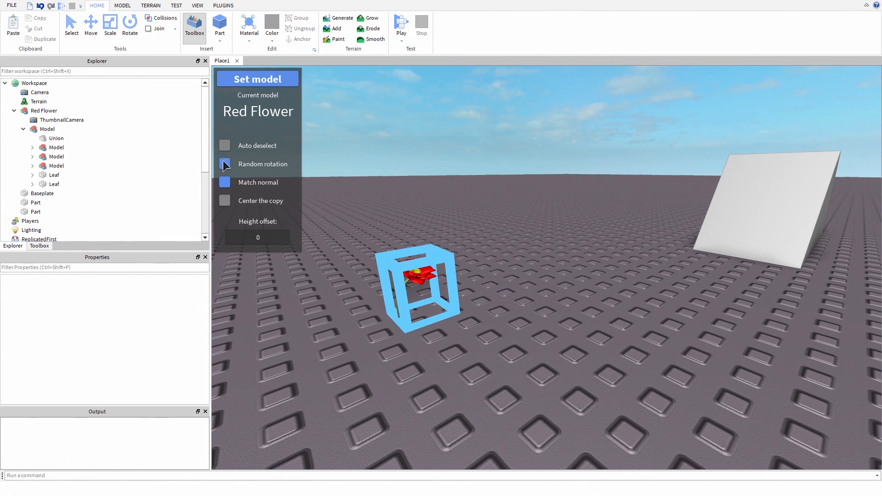
Enable Random rotation in Model Cloner and place a Red Flower copy on the wedge
{"action": "left_click", "coordinate": [224, 163]}
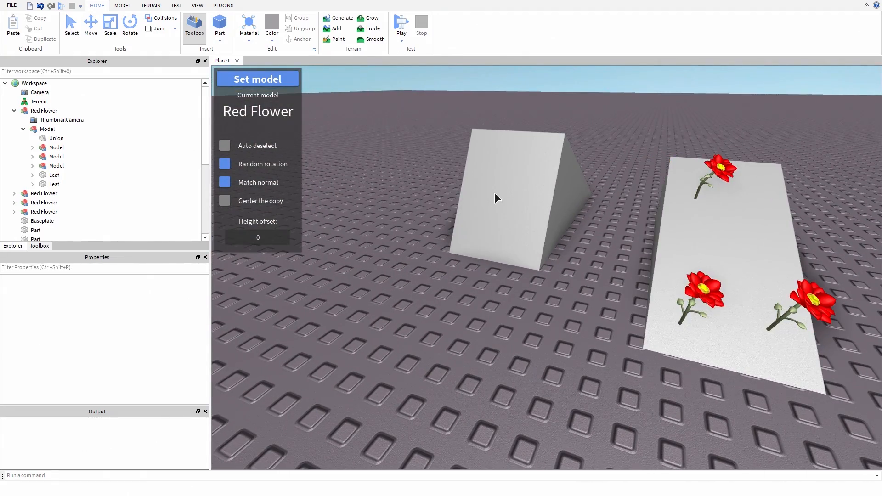
{"action": "left_click", "coordinate": [478, 231]}
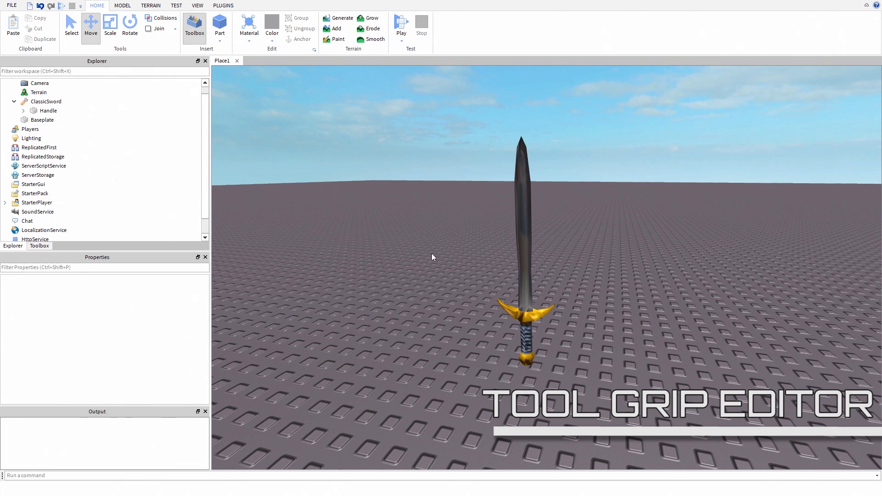
Select ClassicSword and adjust its grip on the dummy to position 0, 0, -1.5
{"action": "left_click", "coordinate": [223, 5]}
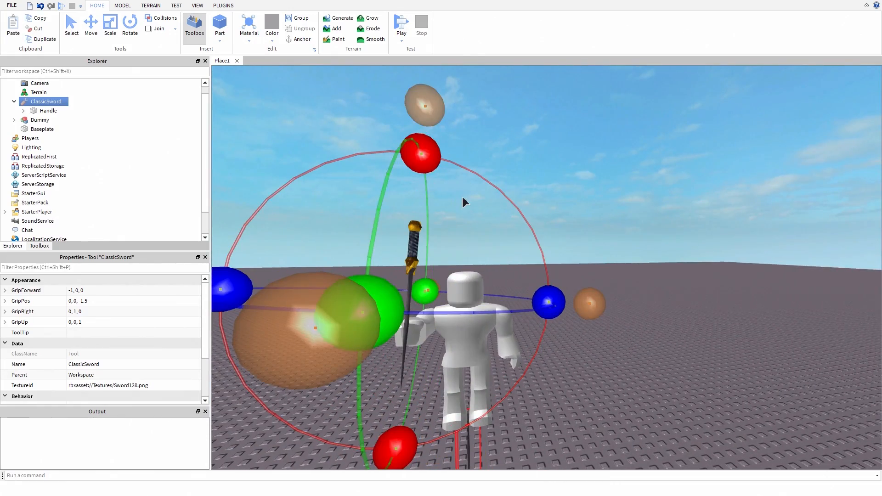
{"action": "left_click", "coordinate": [401, 23]}
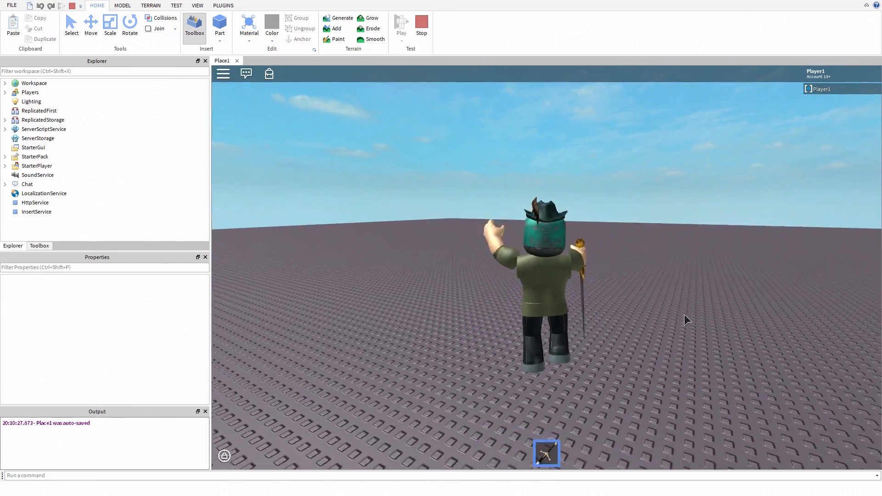
Start a play test to check the sword's grip on the player character
{"action": "left_click", "coordinate": [223, 5]}
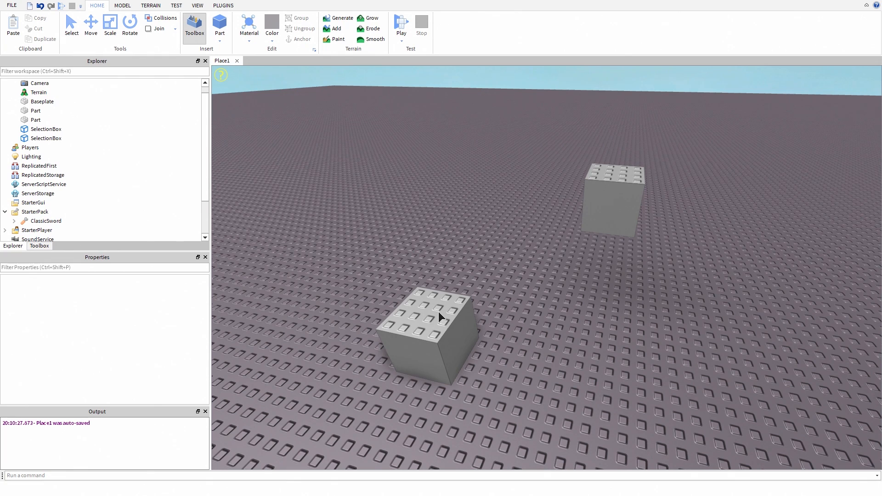
Align the near cube to the far cube with Axis Align
{"action": "left_click", "coordinate": [439, 317]}
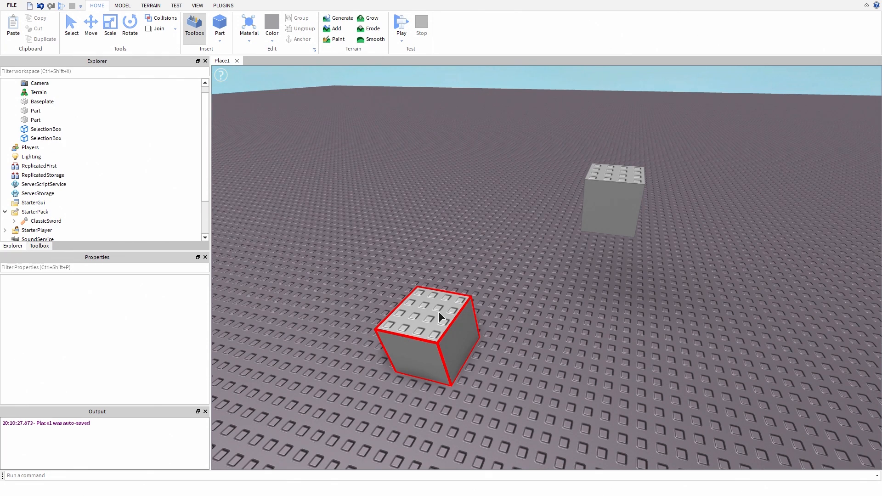
{"action": "left_click", "coordinate": [613, 210]}
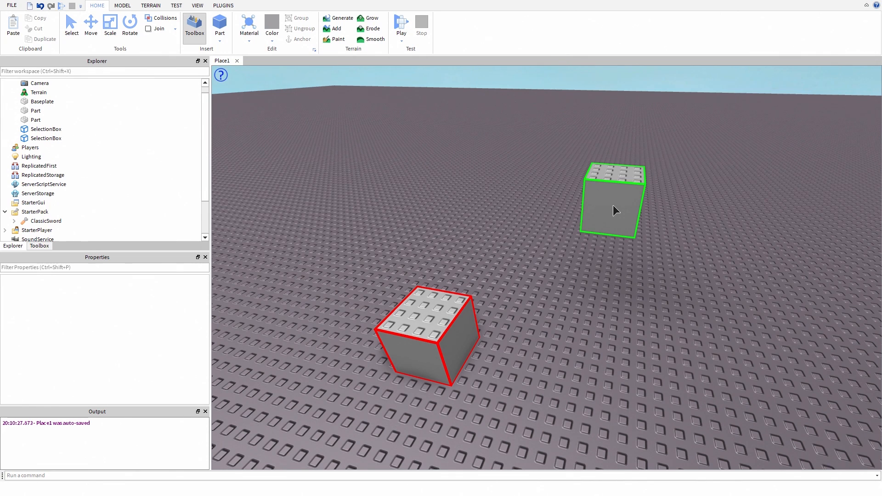
{"action": "mouse_move", "coordinate": [282, 267]}
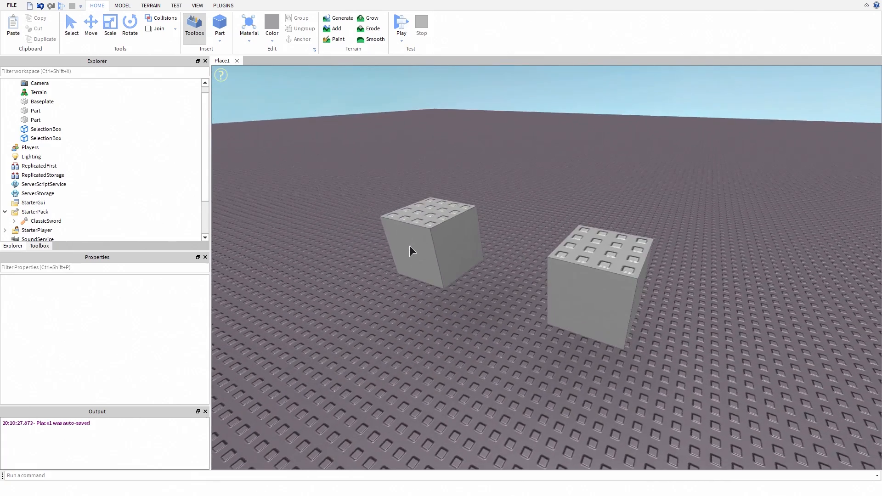
{"action": "left_click", "coordinate": [223, 5]}
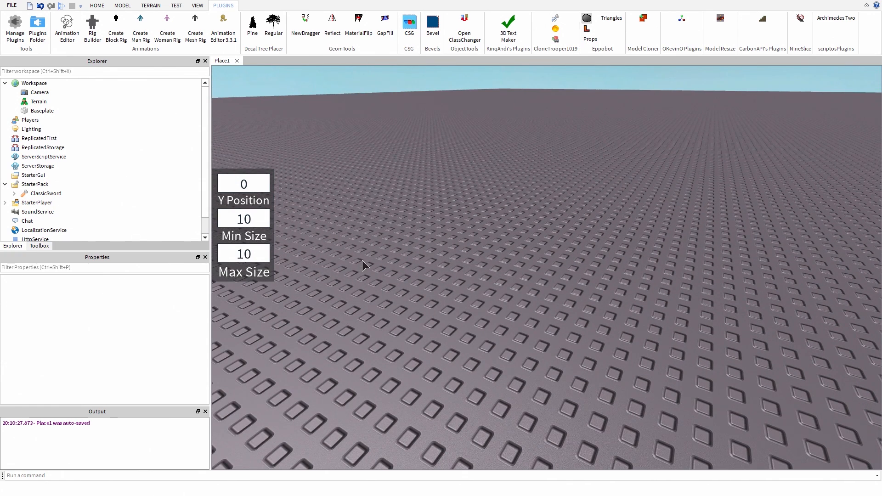
Set the rock generator's Min Size to 5 and Y Position to -2
{"action": "type", "text": "5"}
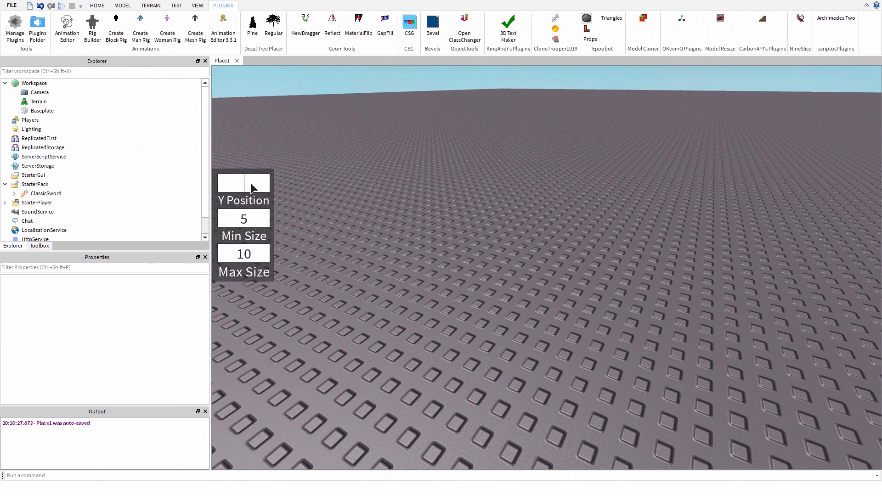
{"action": "type", "text": "-2"}
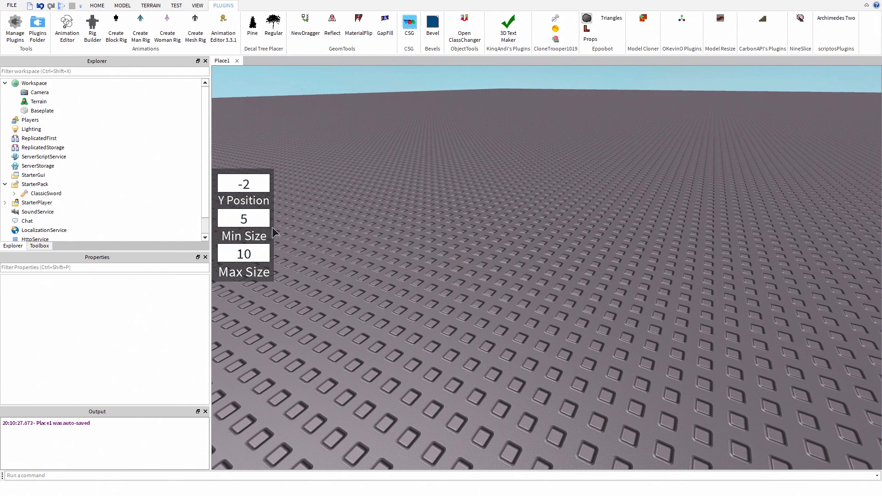